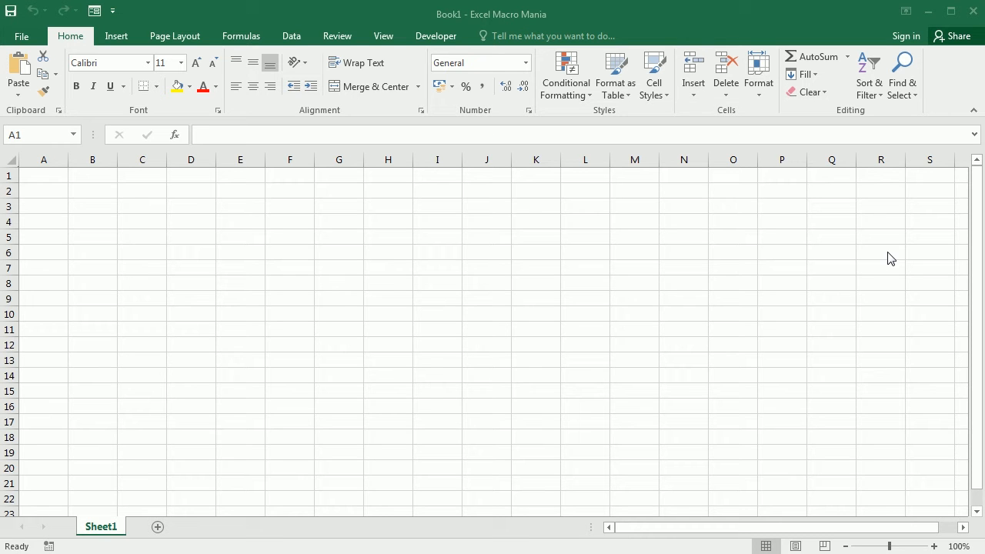
{"action": "mouse_move", "coordinate": [59, 259]}
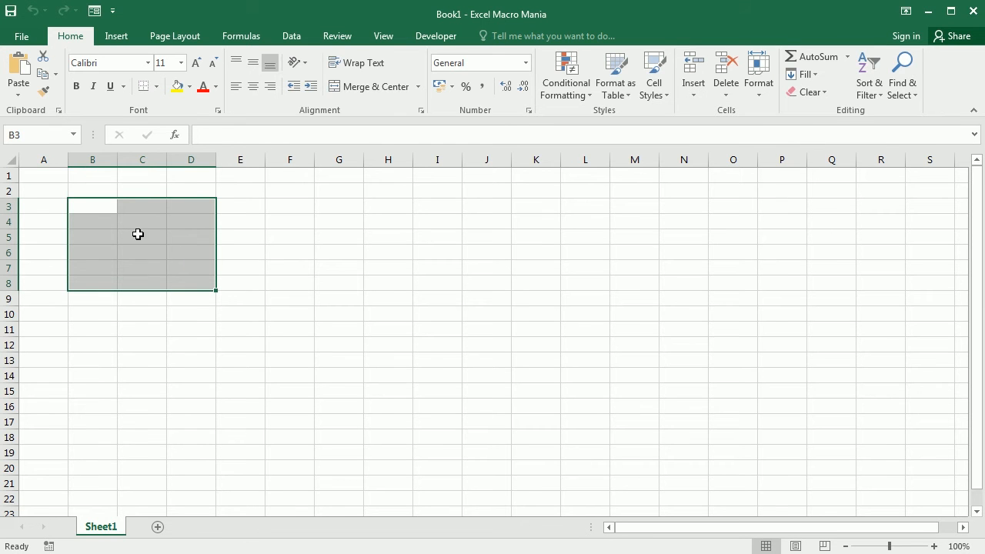
Show the Developer tab after selecting cells B3:D8.
{"action": "left_click", "coordinate": [436, 36]}
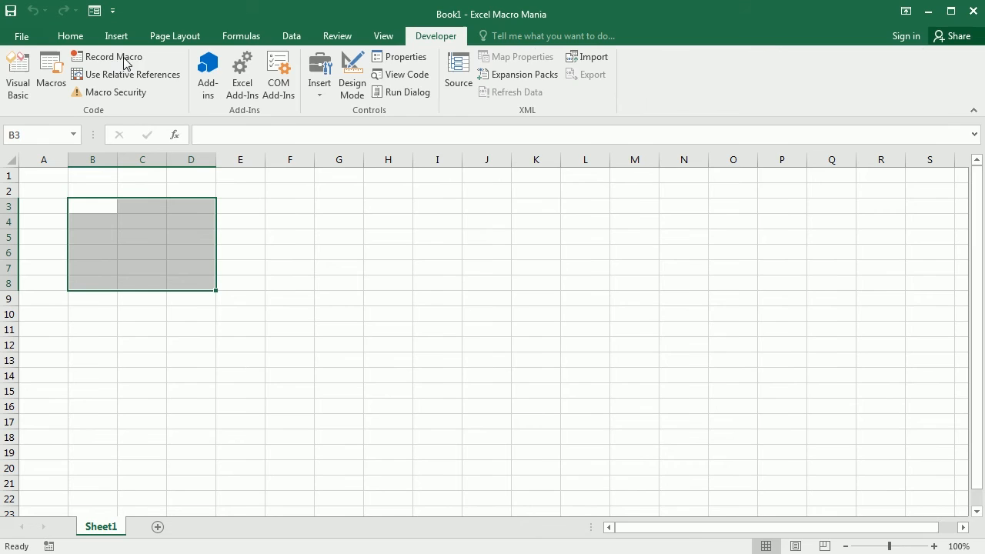
Start Sub AddPicture() in Module1 and declare url As String.
{"action": "left_click", "coordinate": [17, 69]}
{"action": "type", "text": "su"}
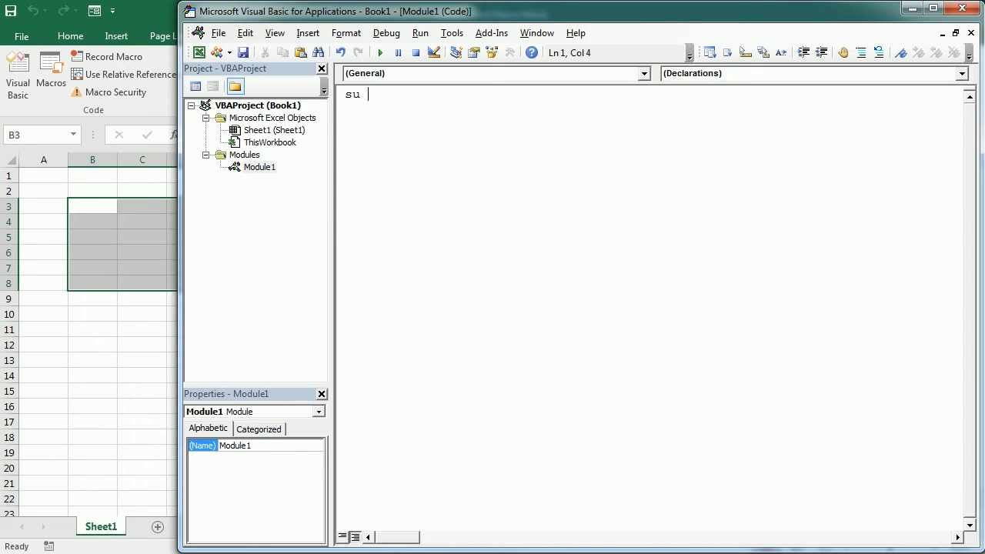
{"action": "type", "text": "b AddPicture("}
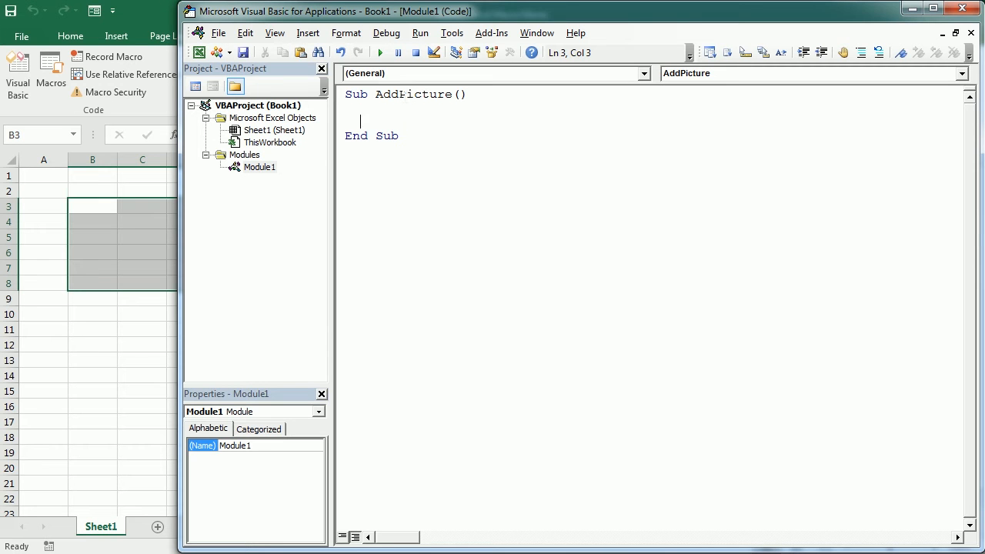
{"action": "type", "text": "dim url as s"}
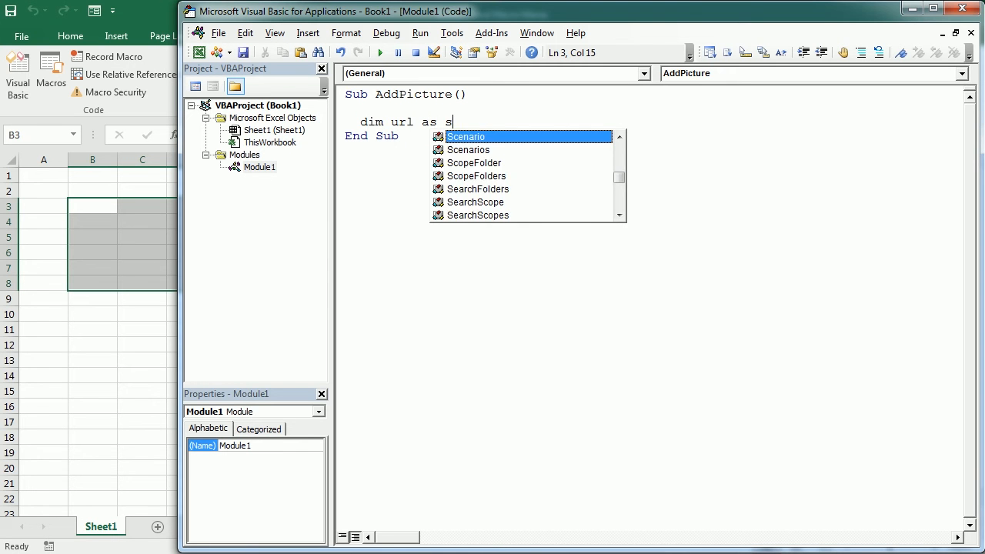
{"action": "type", "text": "String"}
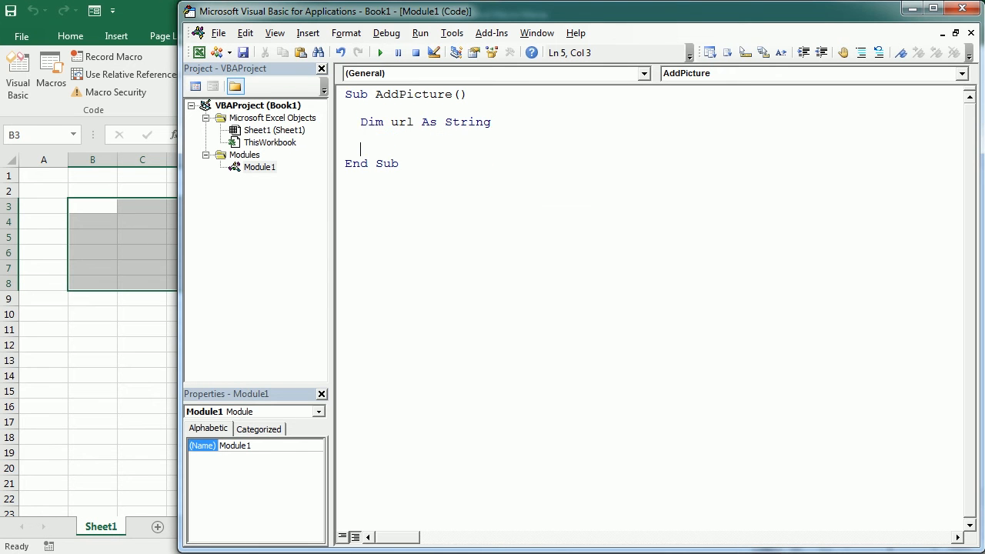
Declare x, y, w and h As Integer on one Dim line.
{"action": "type", "text": "dim x"}
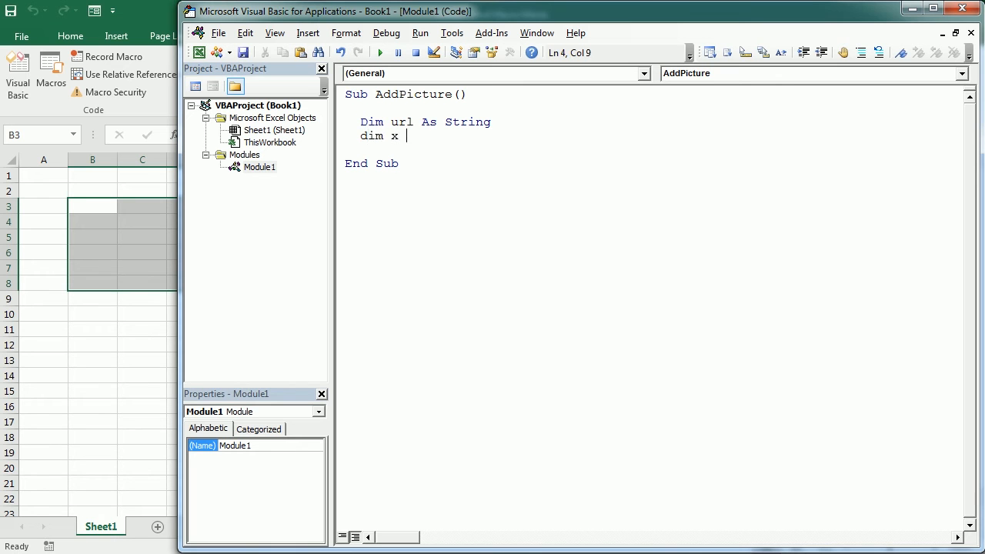
{"action": "type", "text": "as Integer,"}
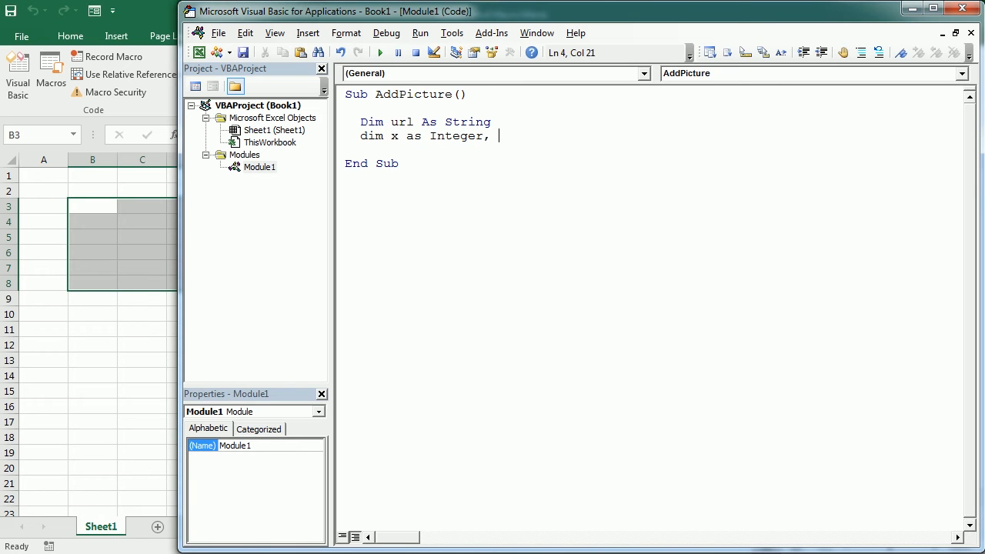
{"action": "type", "text": "y as integer, w as"}
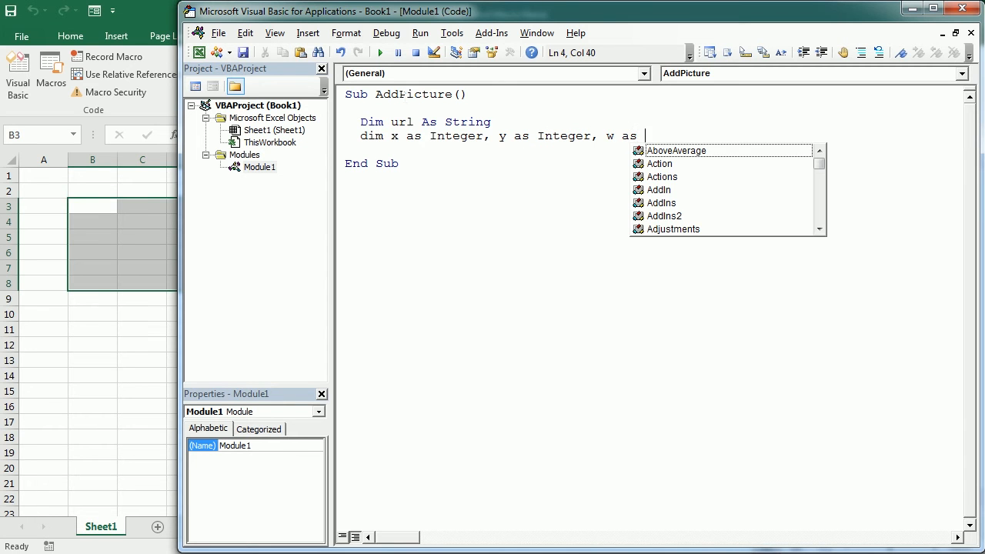
{"action": "type", "text": "integer,"}
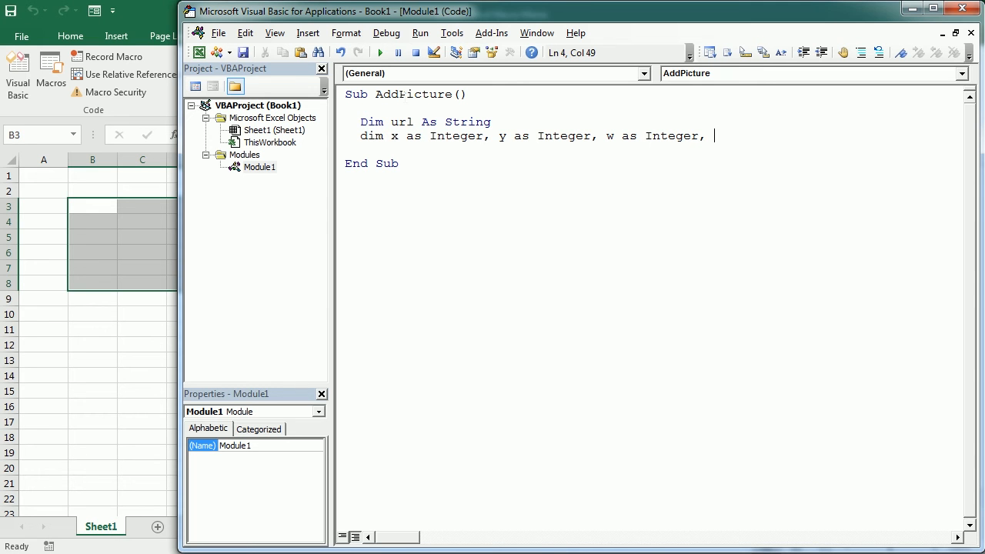
{"action": "type", "text": "h as integer"}
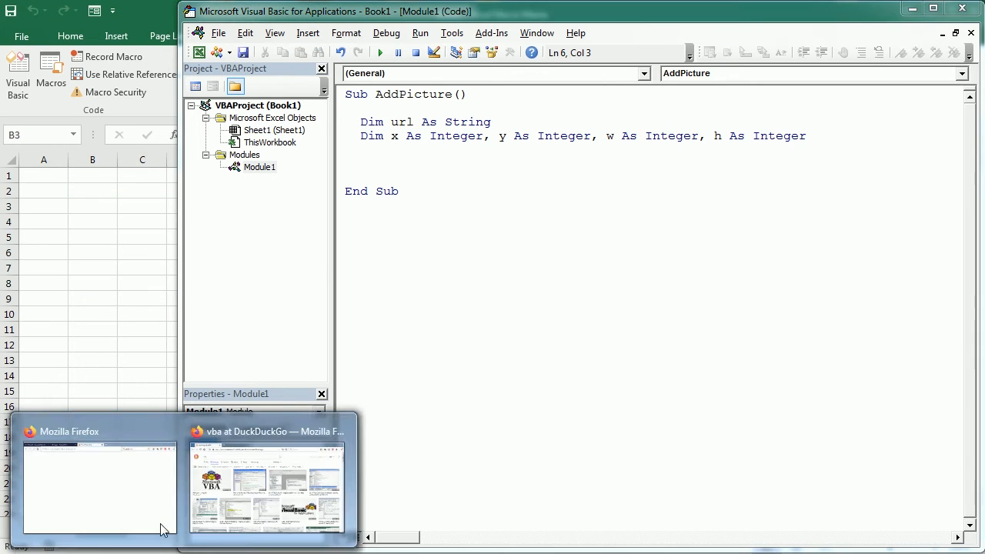
View the VBA logo result on its own in Firefox to expose its logodix.com address.
{"action": "left_click", "coordinate": [265, 480]}
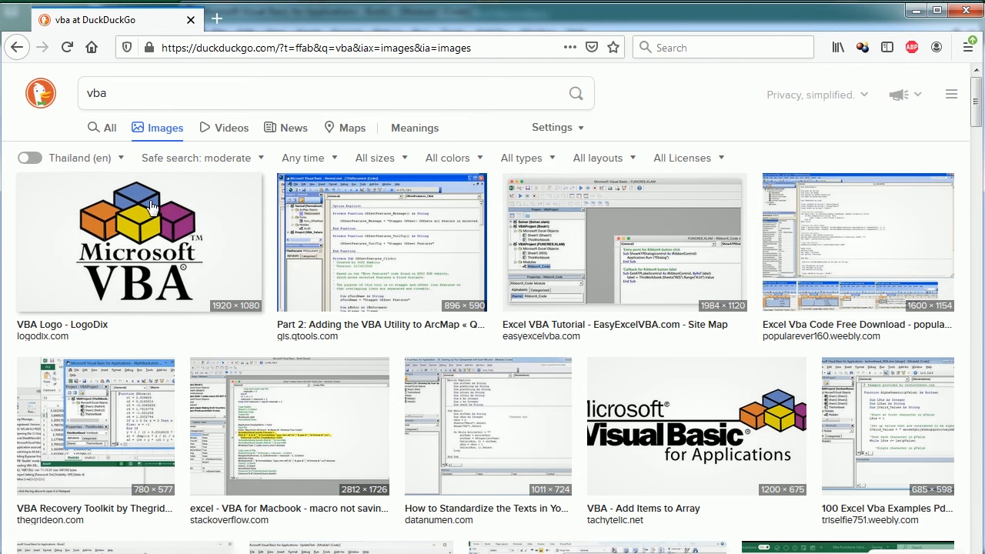
{"action": "mouse_move", "coordinate": [148, 250]}
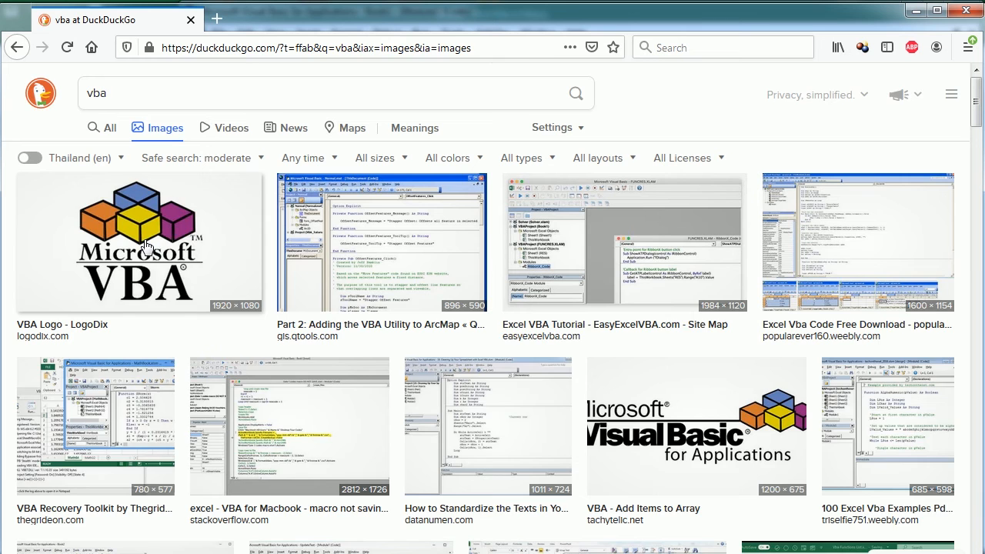
{"action": "right_click", "coordinate": [142, 243]}
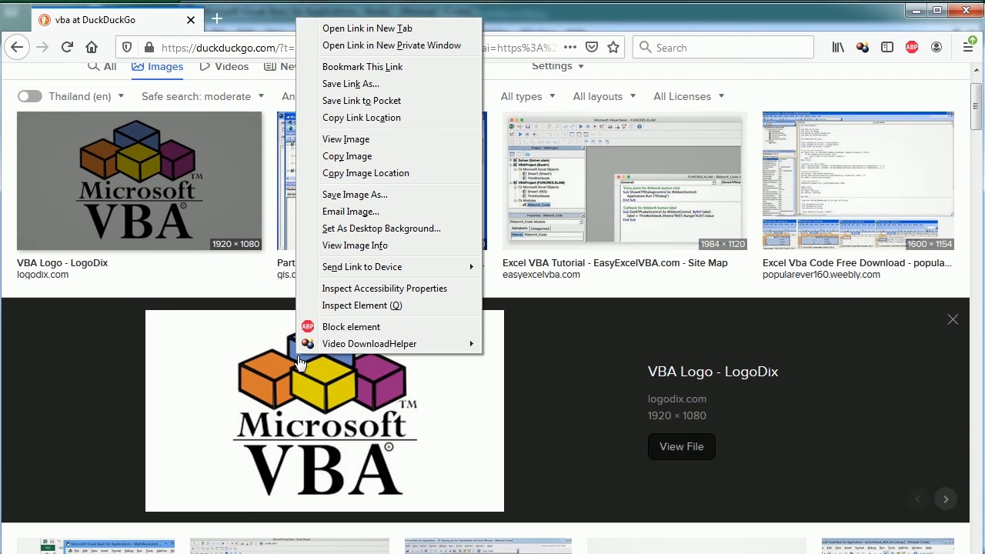
{"action": "left_click", "coordinate": [367, 28]}
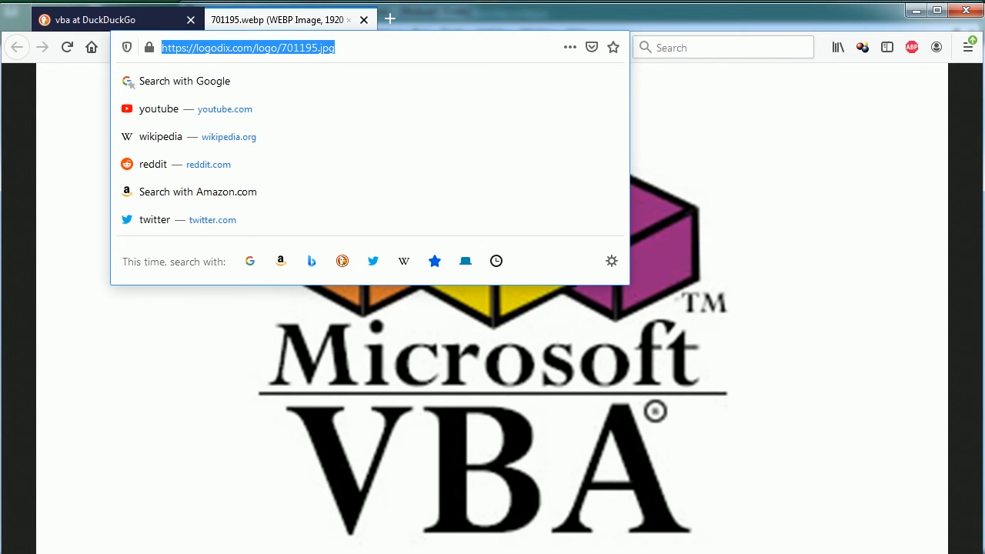
{"action": "mouse_move", "coordinate": [298, 65]}
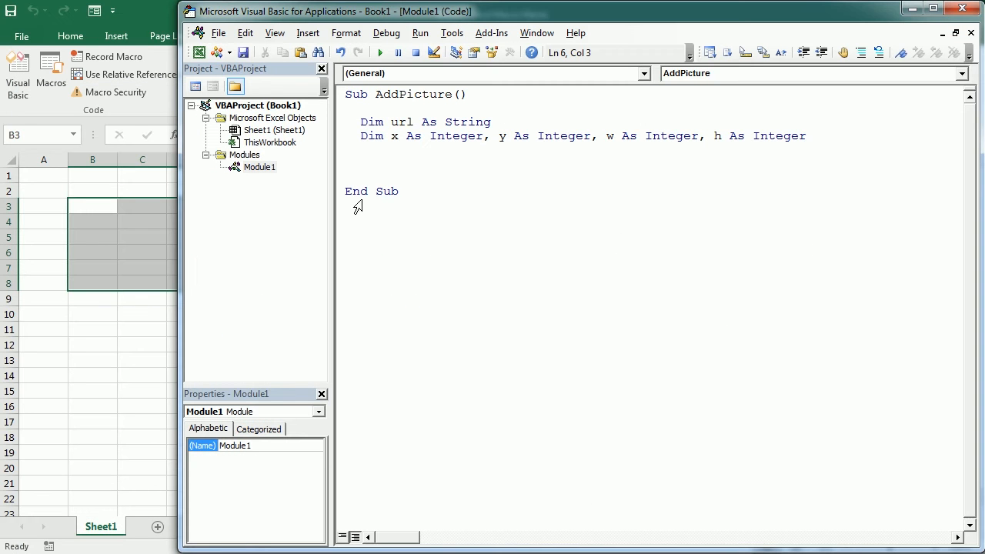
{"action": "type", "text": "url="}
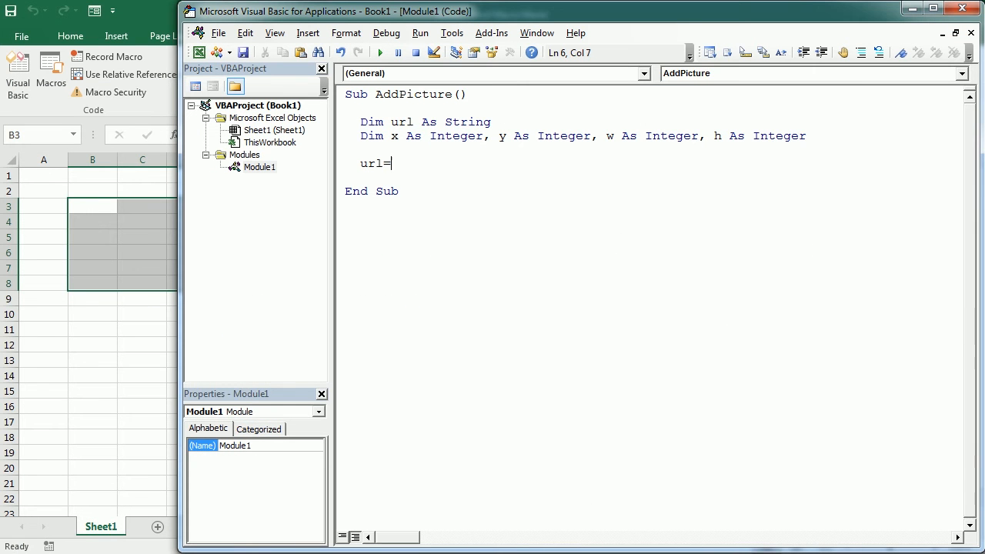
{"action": "type", "text": "\"https://logodix.com/logo/701195.jpg\""}
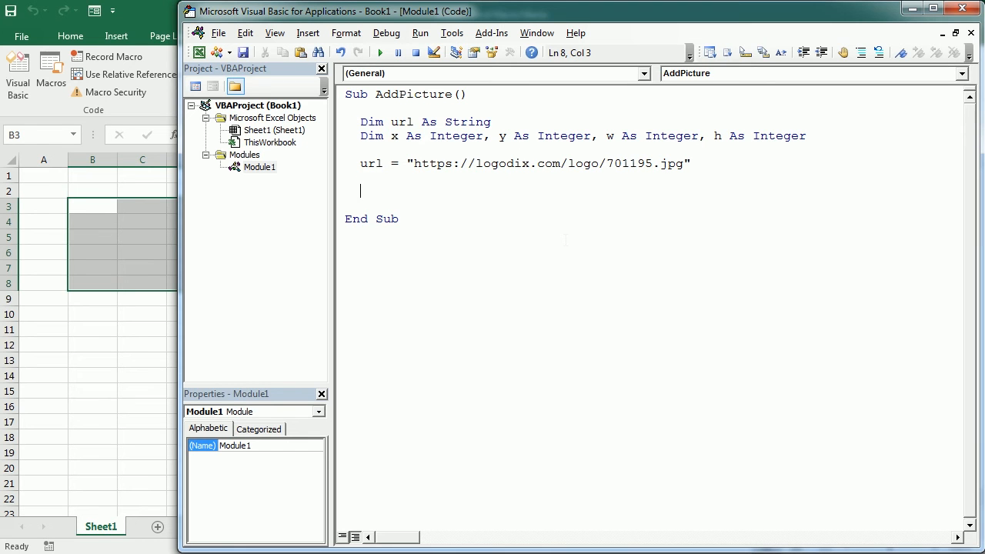
{"action": "type", "text": "x="}
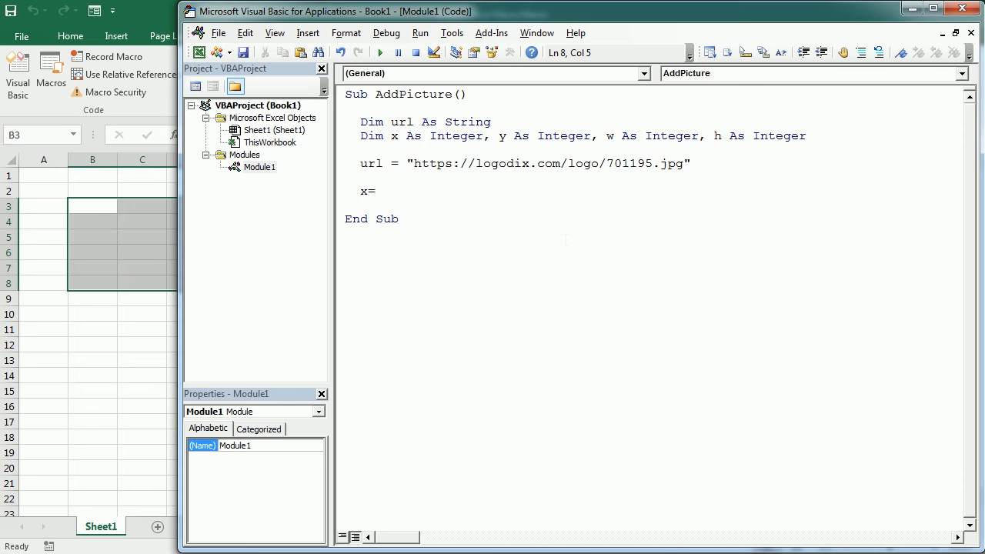
{"action": "left_click", "coordinate": [372, 191]}
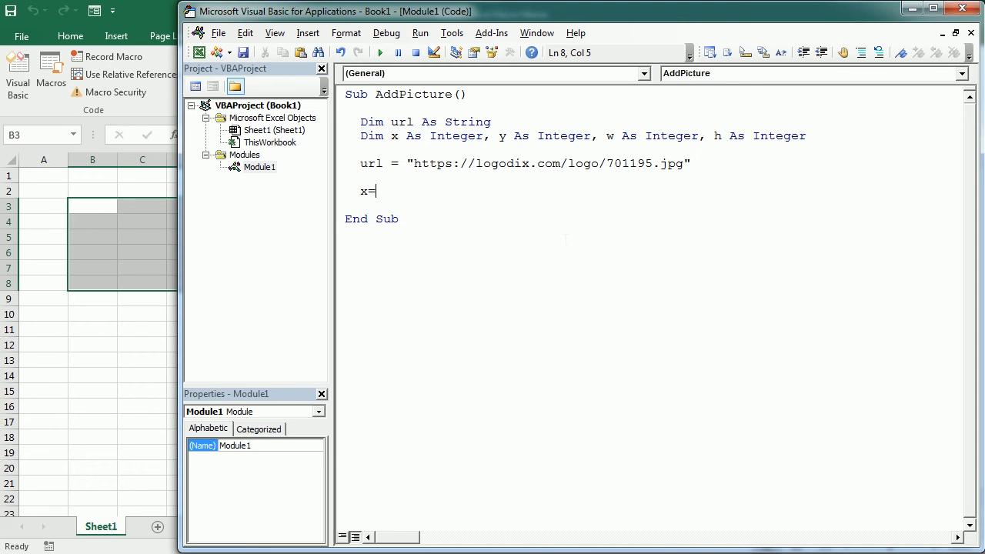
Set x, y, w, h to Selection.Left, .Top, .Width, .Height and begin activesheet.shapes.
{"action": "type", "text": "sel"}
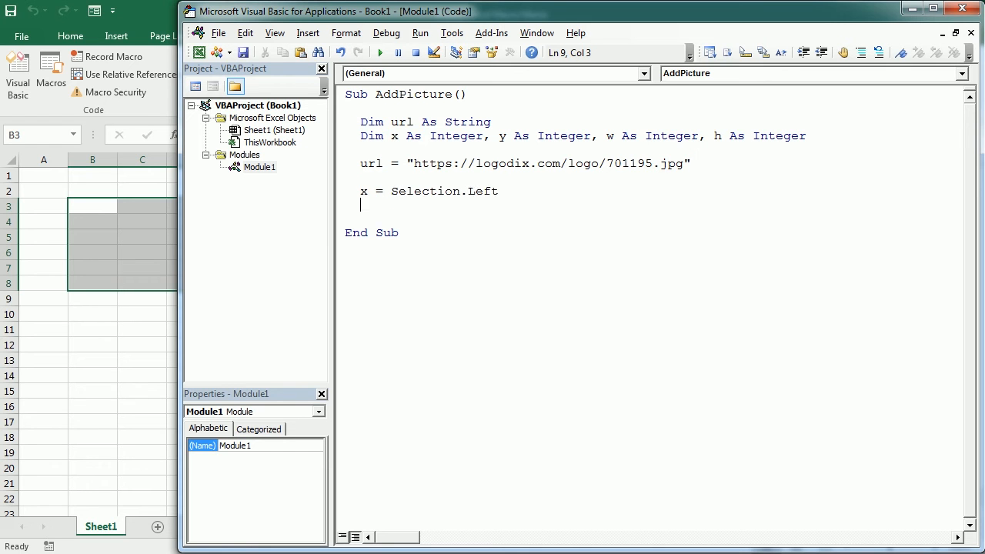
{"action": "type", "text": "y=sele"}
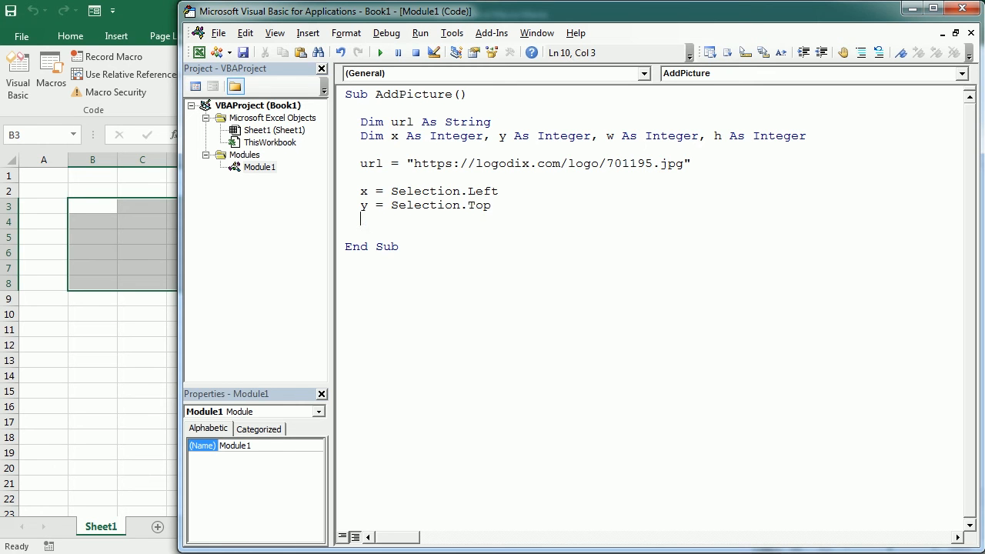
{"action": "type", "text": "w=selec"}
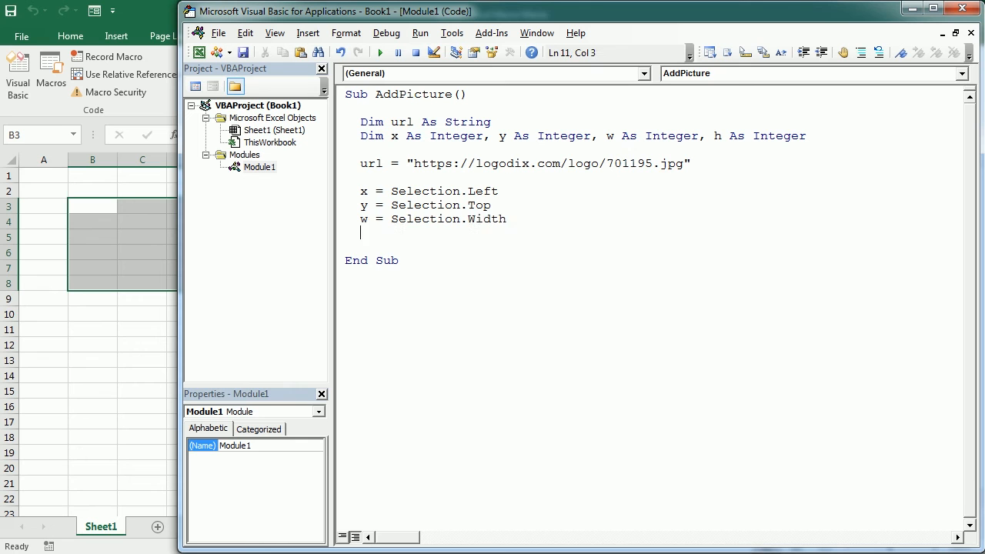
{"action": "type", "text": "h=selectio"}
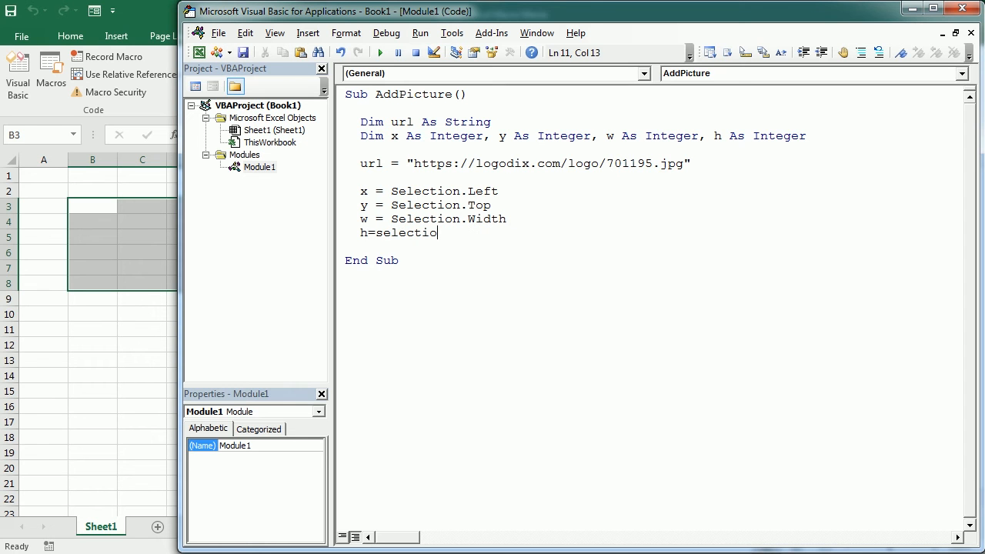
{"action": "type", "text": "n.Height"}
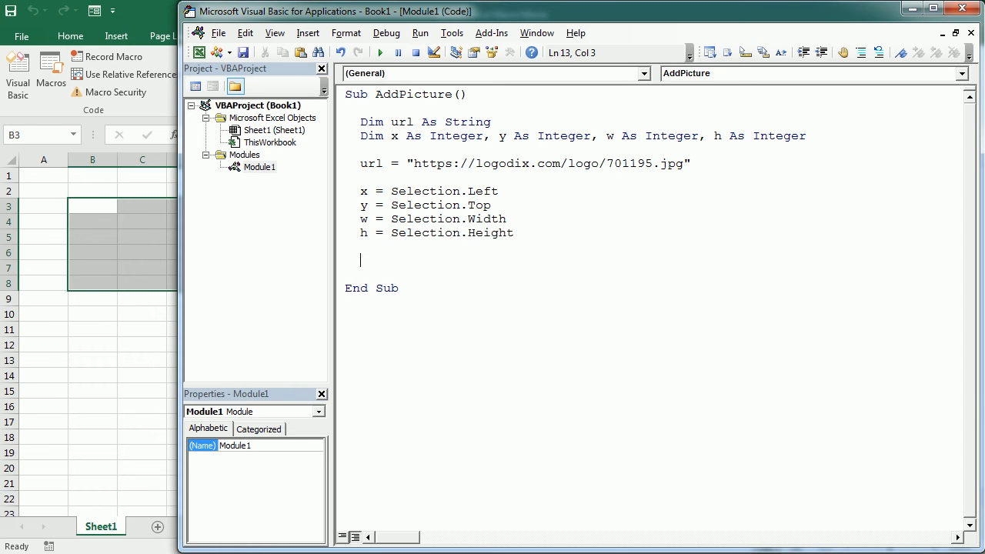
{"action": "type", "text": "active"}
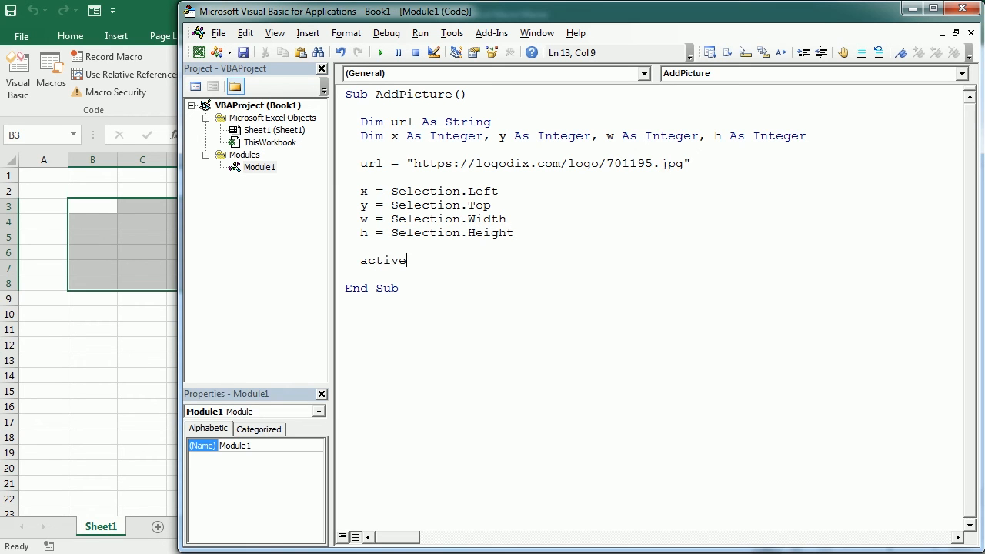
{"action": "type", "text": "sheet.shapes."}
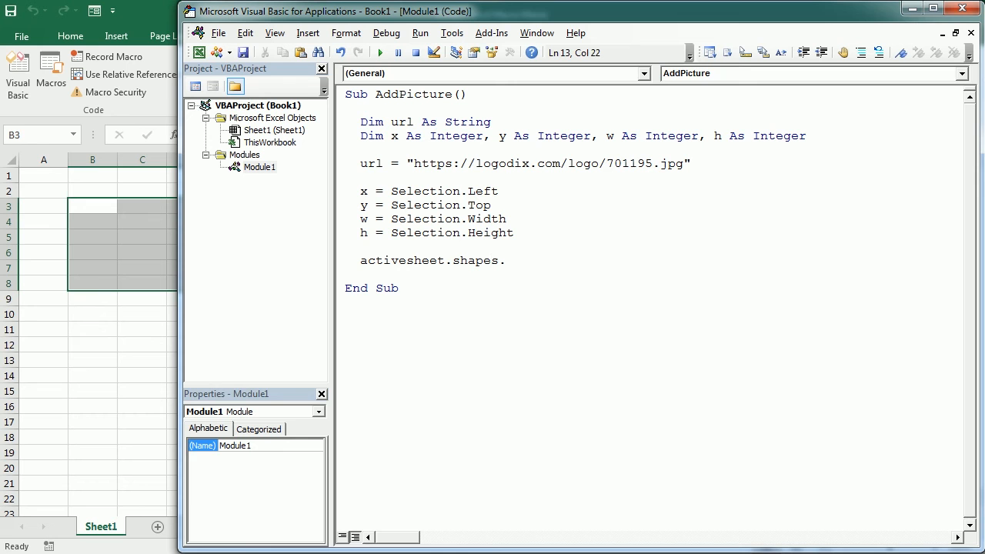
Write Addpicture url after activesheet.shapes. as the call's first argument.
{"action": "type", "text": "Addp"}
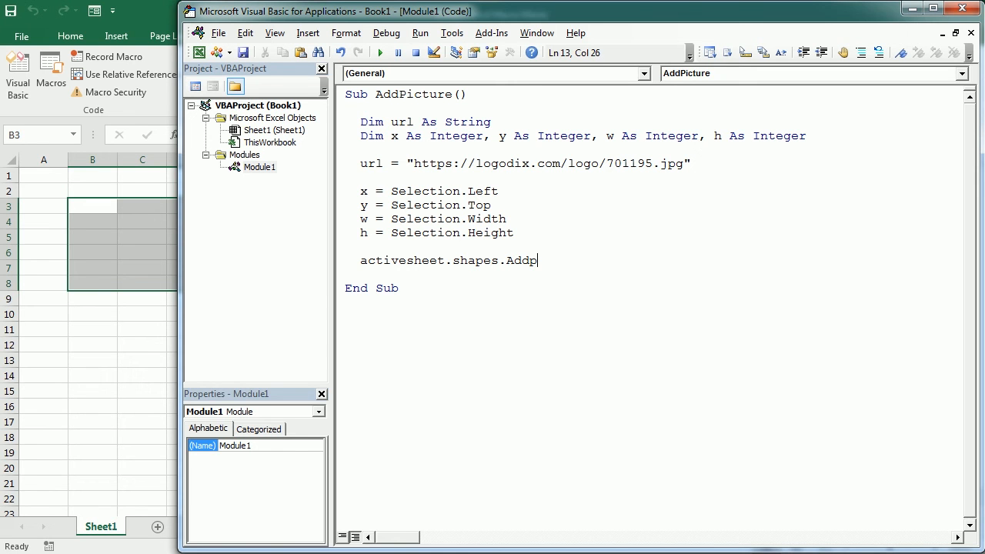
{"action": "type", "text": "icture"}
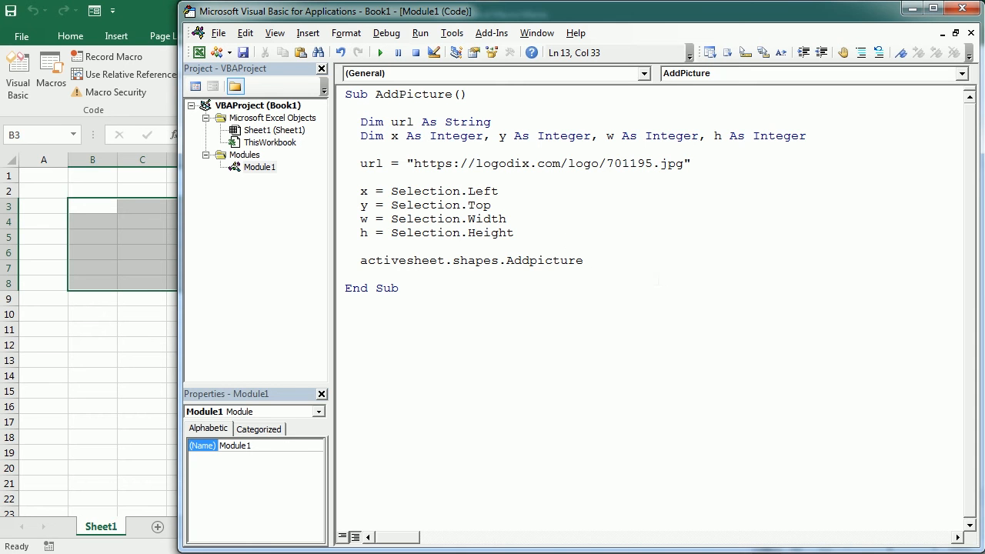
{"action": "type", "text": "url"}
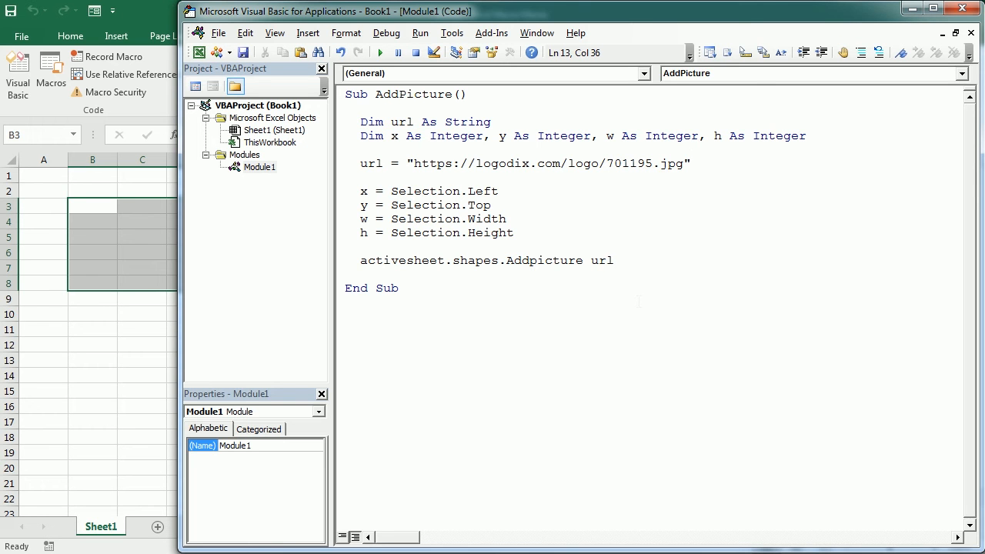
{"action": "left_click", "coordinate": [612, 260]}
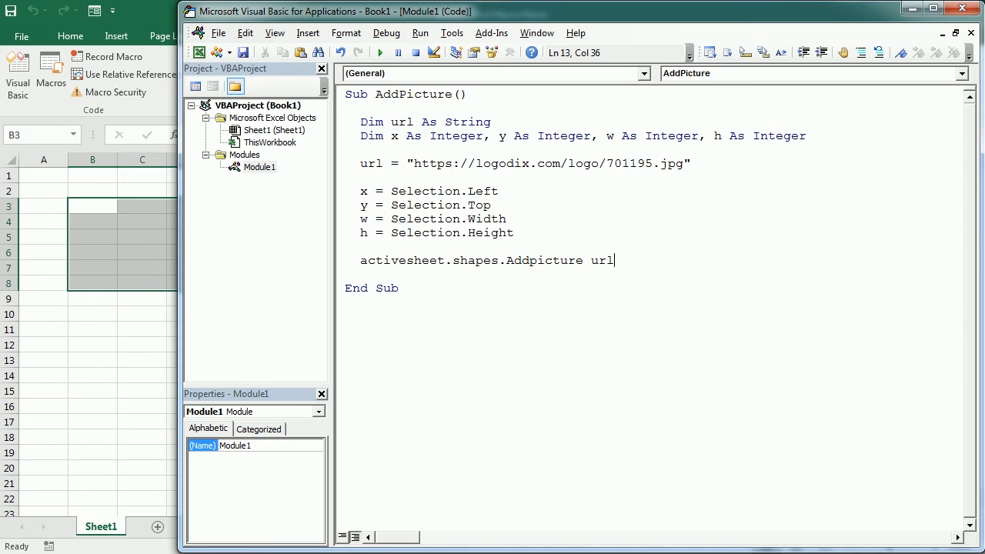
Pass msoFalse as the second argument so the picture is not linked.
{"action": "type", "text": ","}
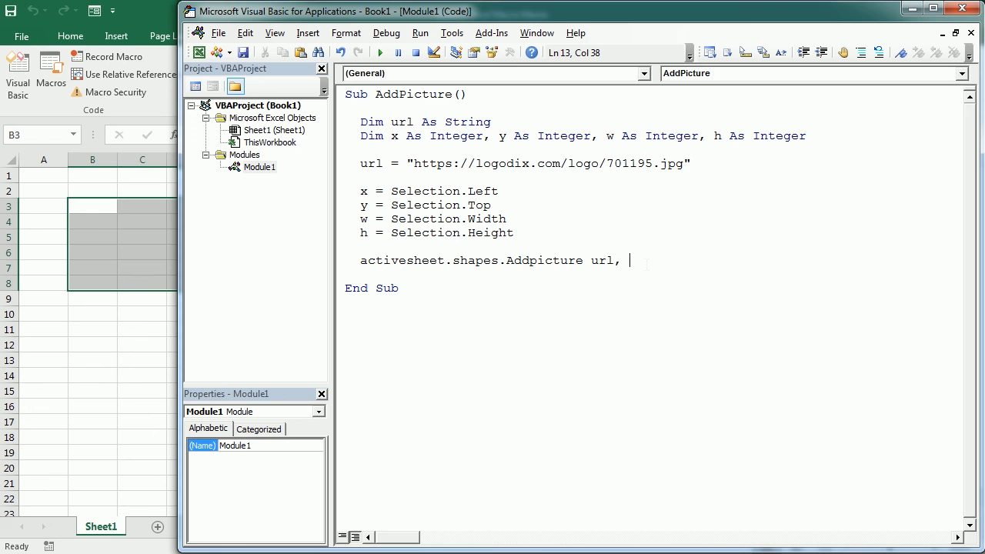
{"action": "type", "text": "mso"}
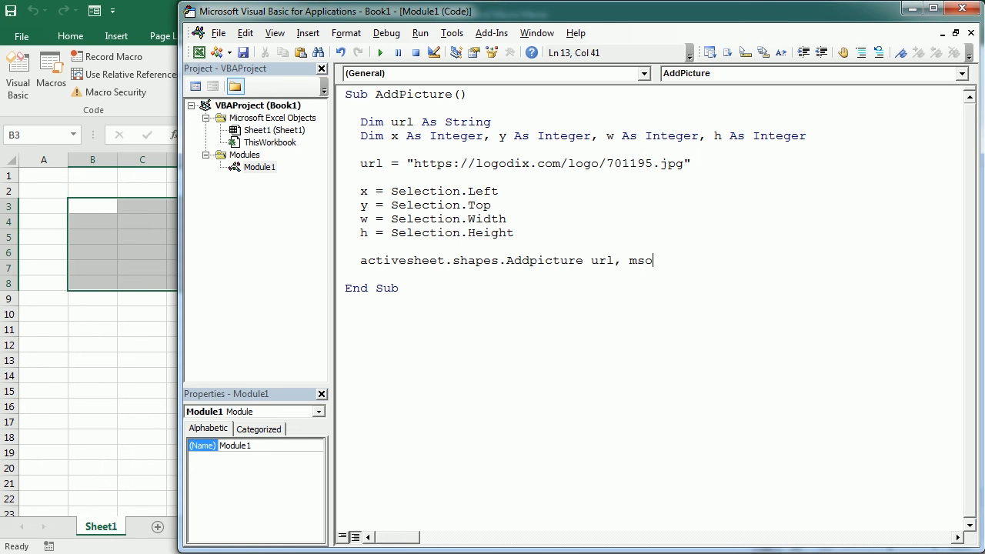
{"action": "type", "text": "False"}
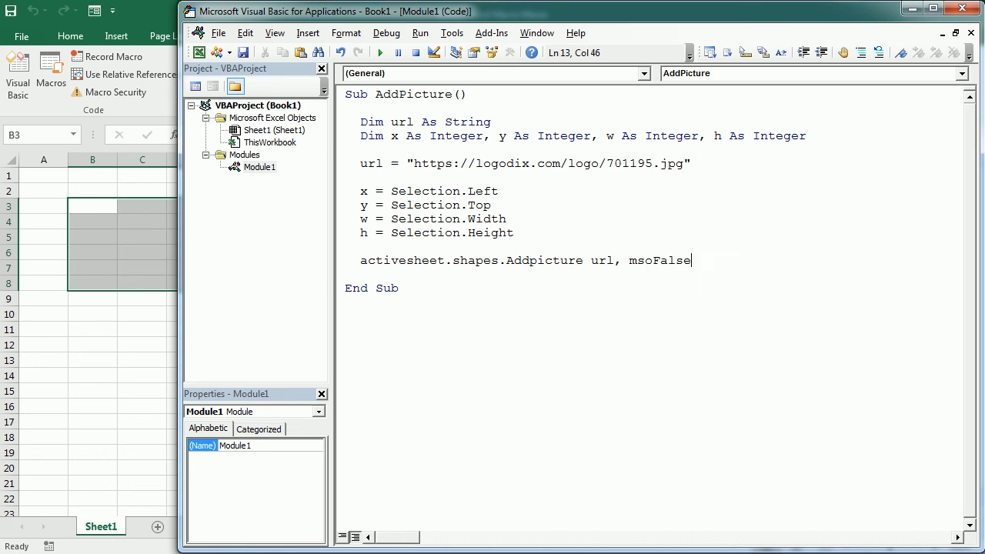
{"action": "type", "text": ","}
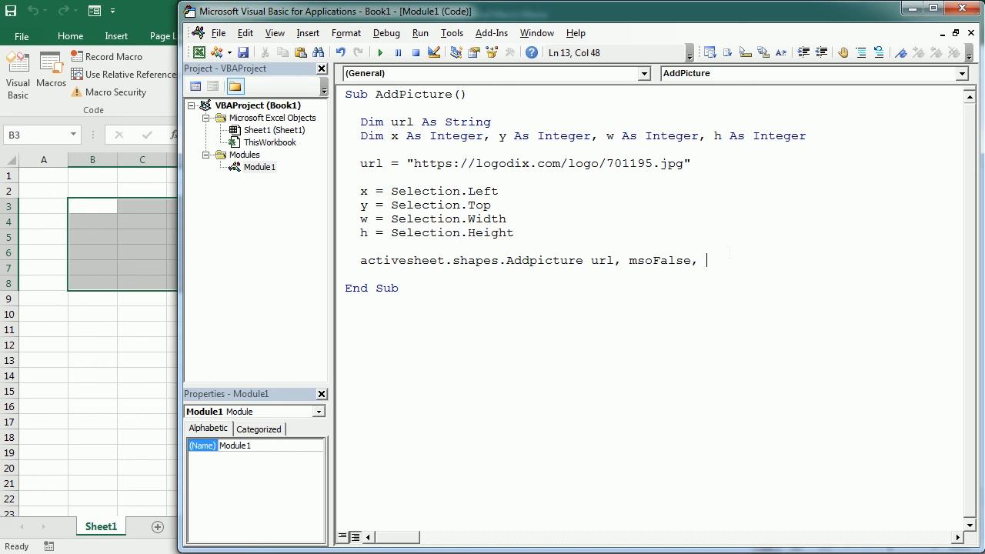
Complete the call with msoTrue, x, y, w, h as the remaining arguments.
{"action": "type", "text": "msg"}
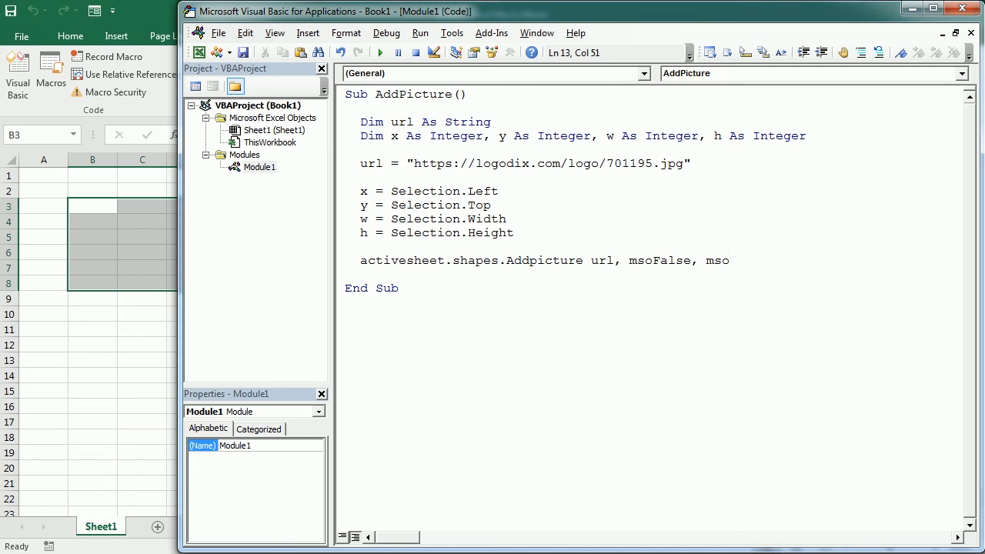
{"action": "type", "text": "True,"}
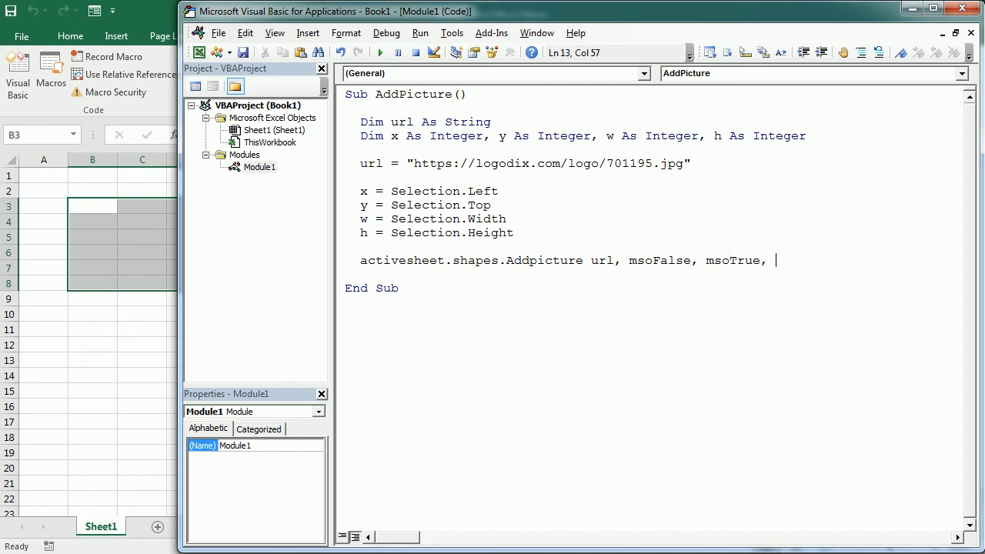
{"action": "type", "text": "x"}
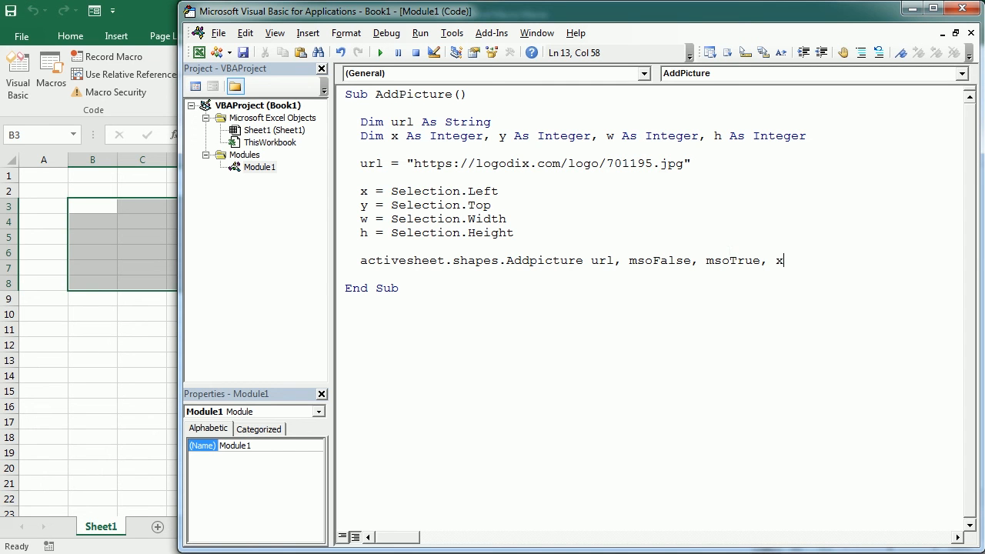
{"action": "type", "text": ", y"}
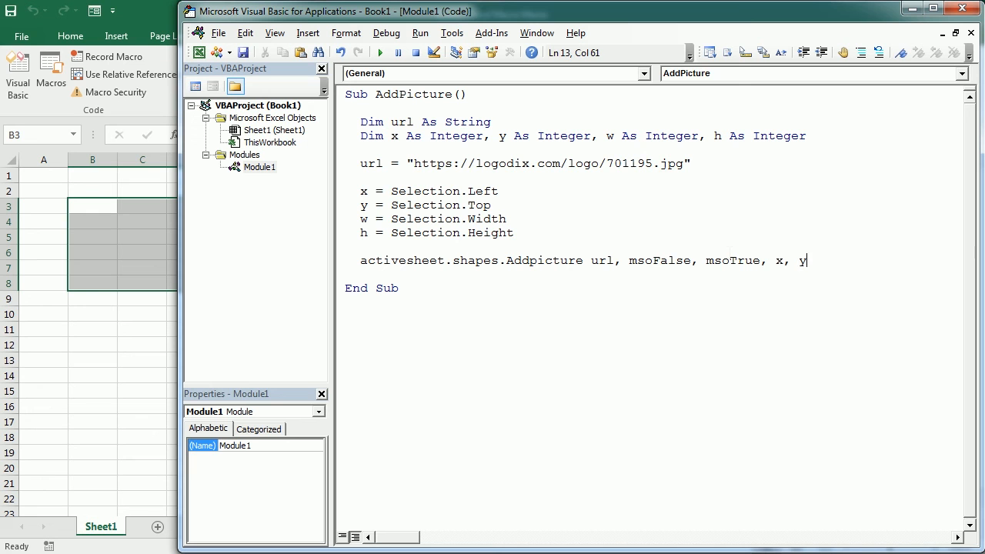
{"action": "type", "text": ", w"}
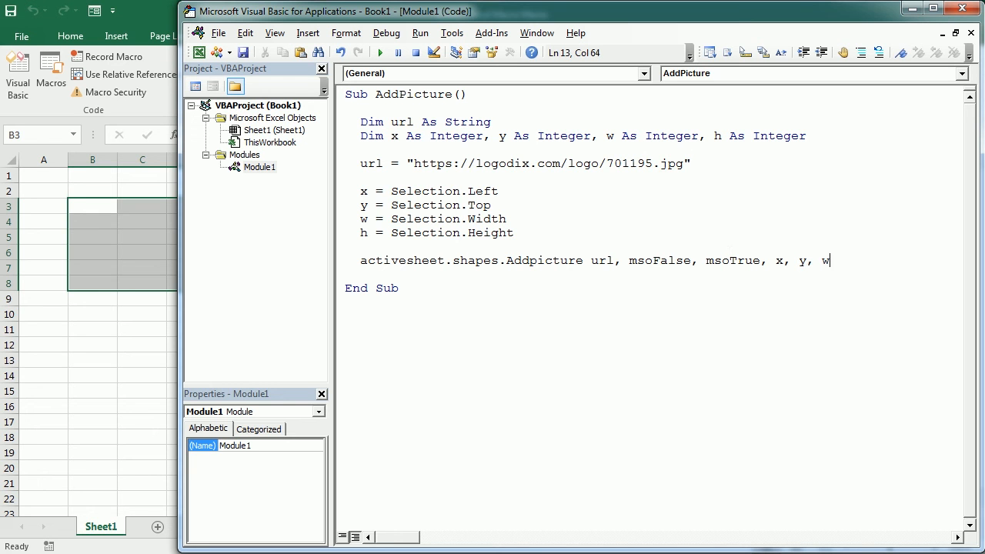
{"action": "type", "text": ", h"}
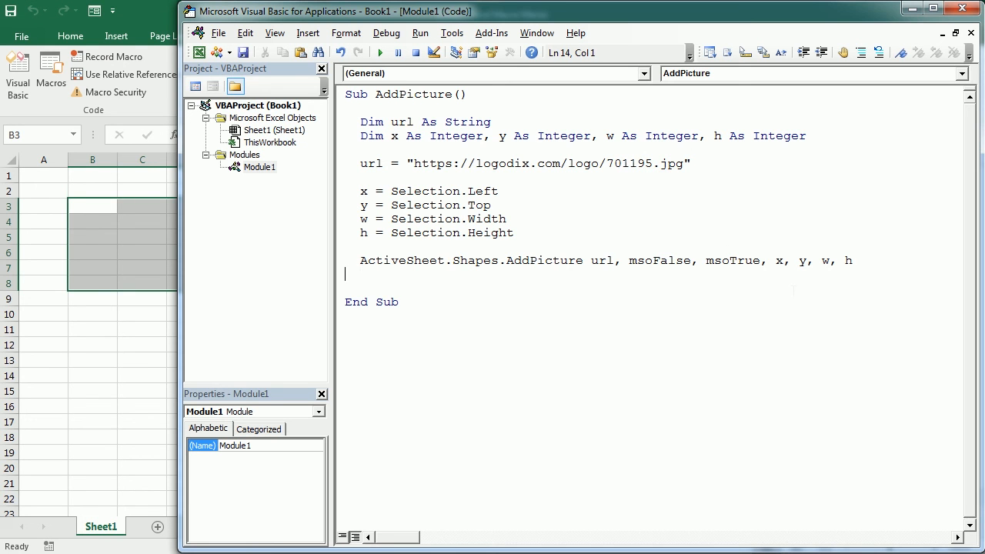
{"action": "key", "text": "Backspace"}
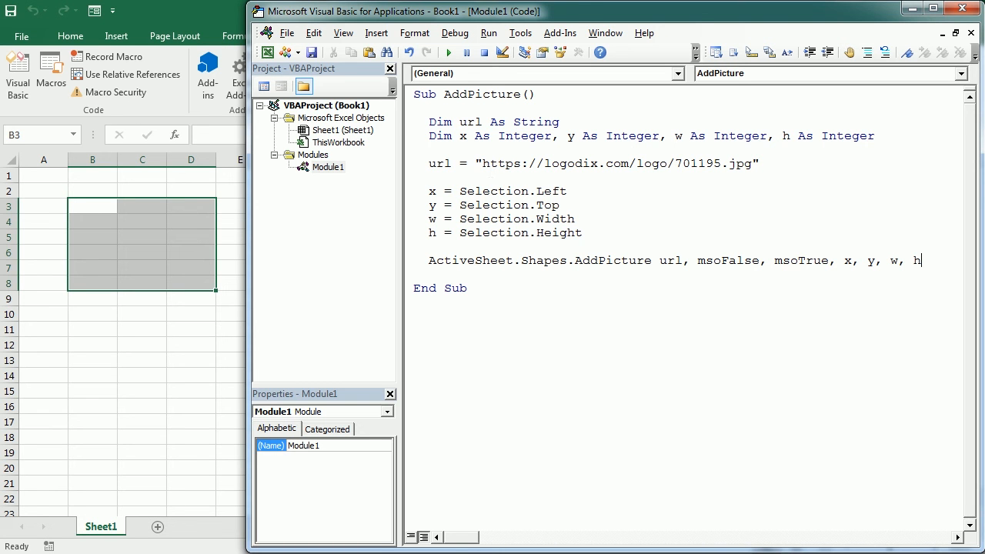
Run AddPicture to place the VBA logo picture over cells B3:D8.
{"action": "left_click", "coordinate": [449, 52]}
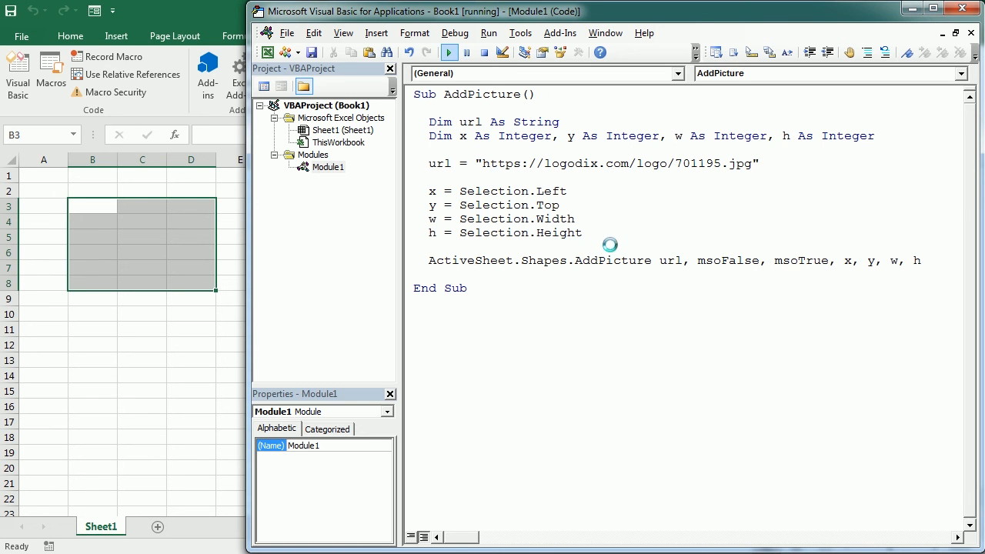
{"action": "left_click", "coordinate": [450, 52]}
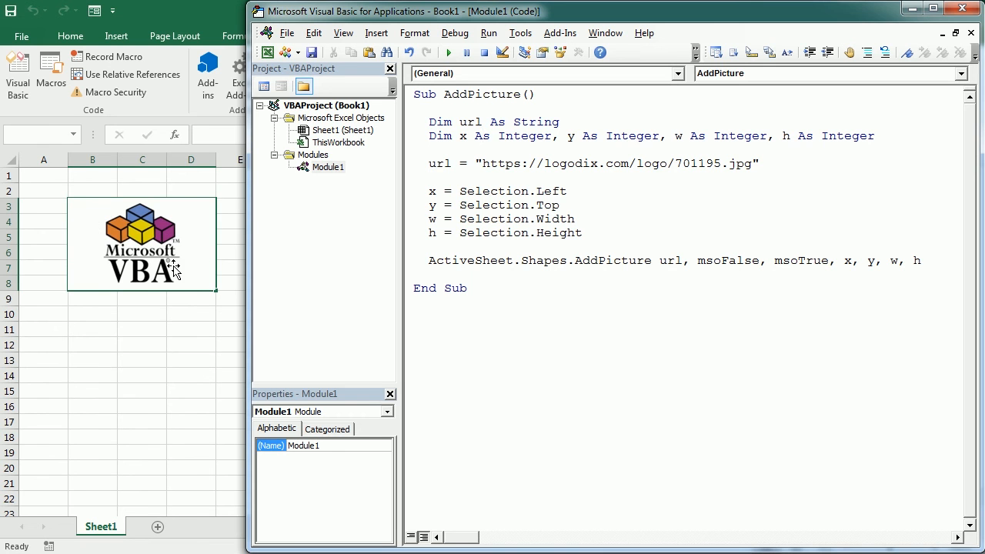
{"action": "mouse_move", "coordinate": [191, 259]}
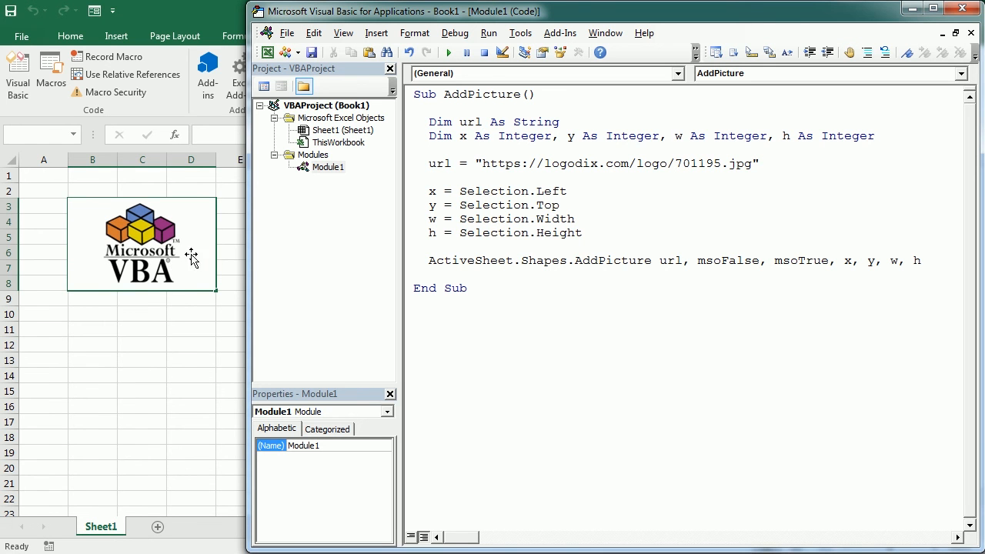
{"action": "mouse_move", "coordinate": [85, 276]}
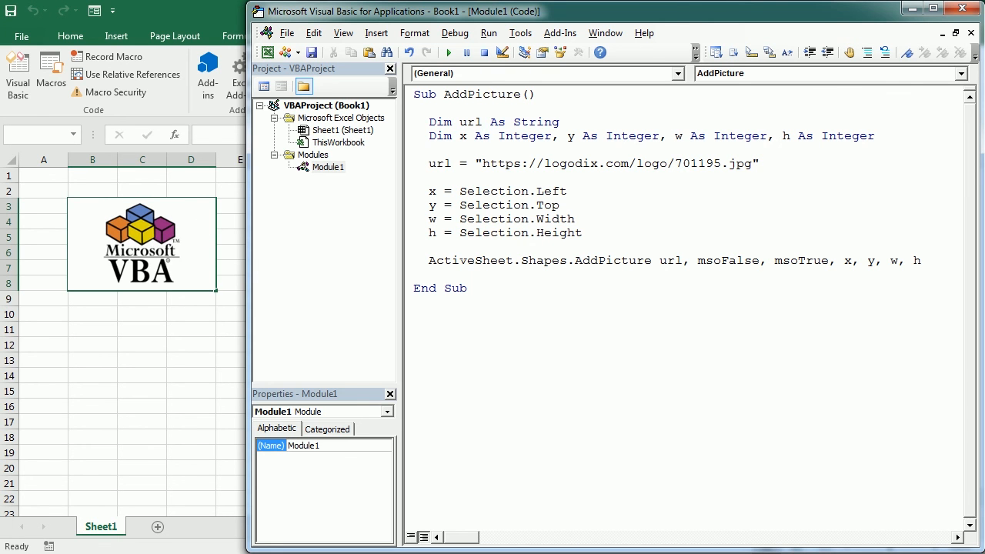
{"action": "mouse_move", "coordinate": [172, 264]}
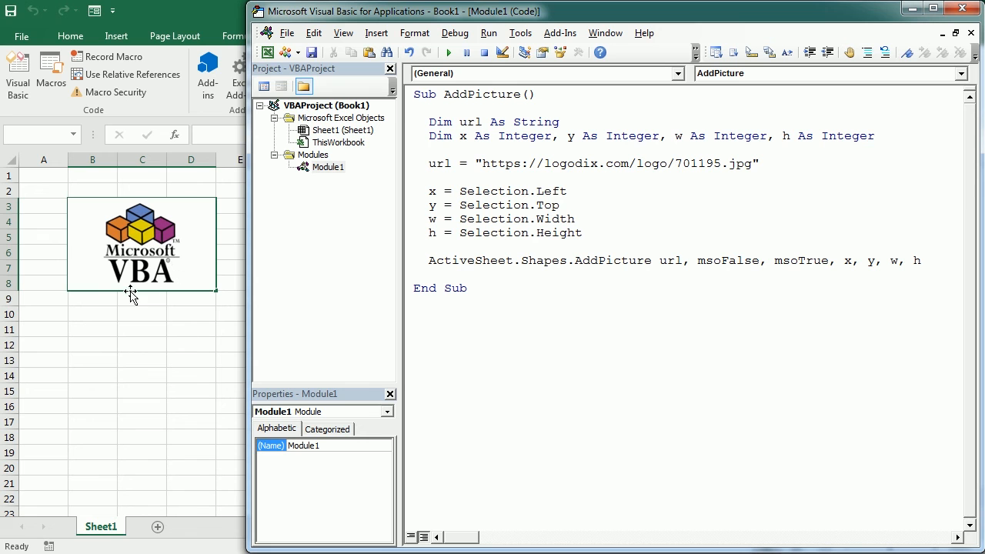
{"action": "mouse_move", "coordinate": [117, 351]}
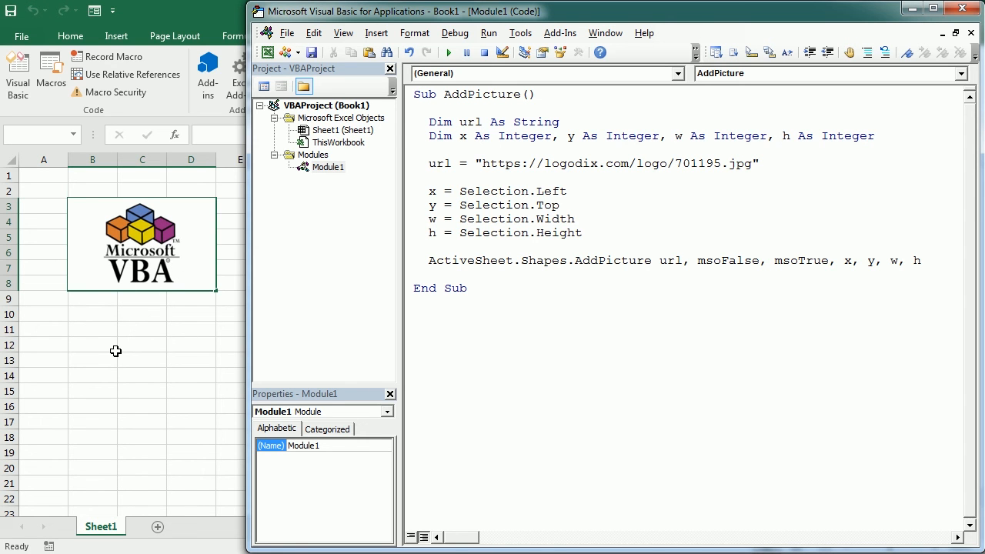
{"action": "mouse_move", "coordinate": [108, 339]}
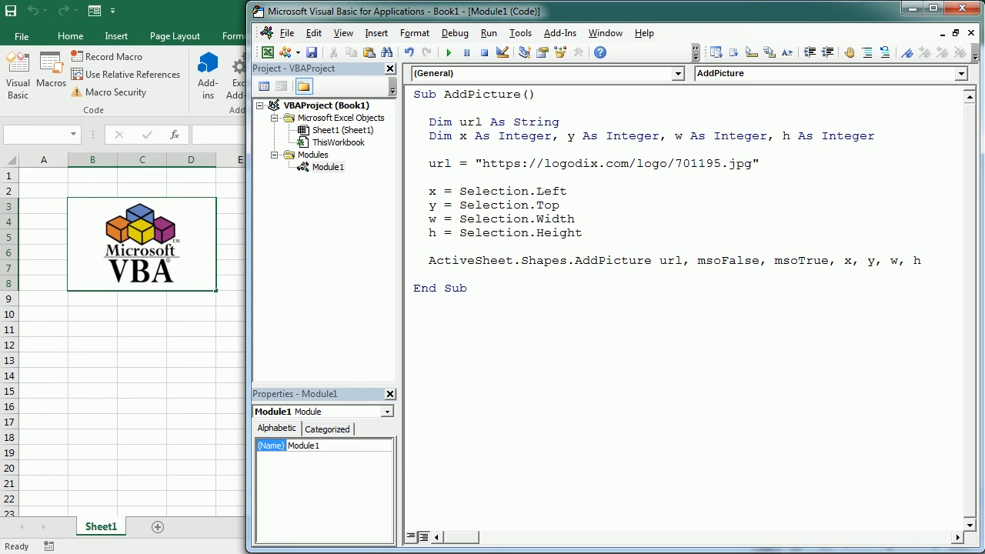
{"action": "left_click_drag", "start_coordinate": [840, 262], "coordinate": [909, 262]}
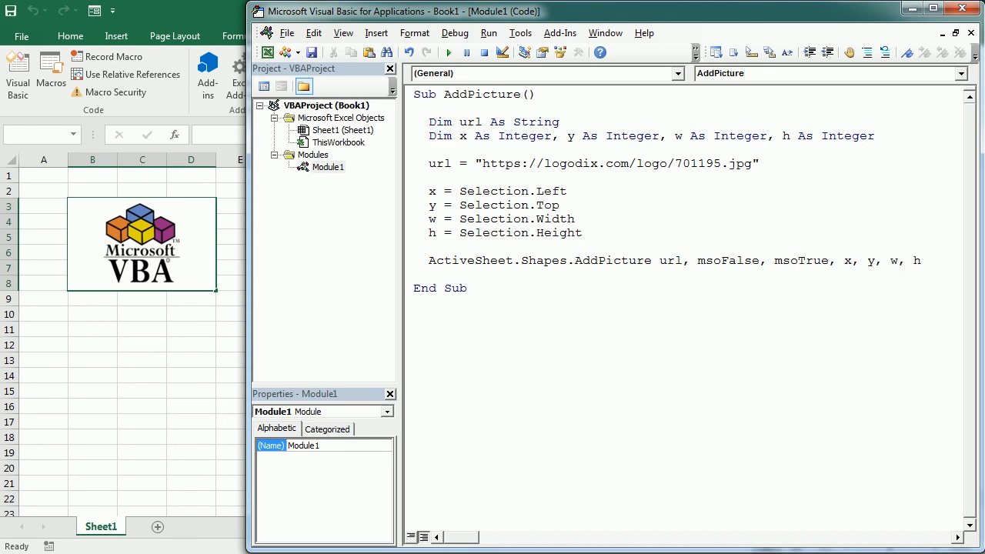
{"action": "double_click", "coordinate": [905, 260]}
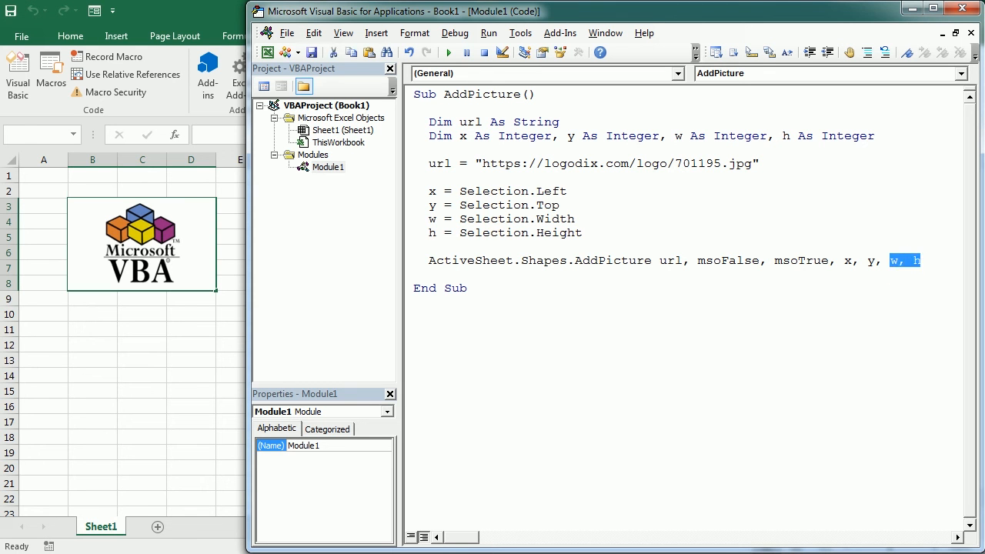
{"action": "mouse_move", "coordinate": [74, 254]}
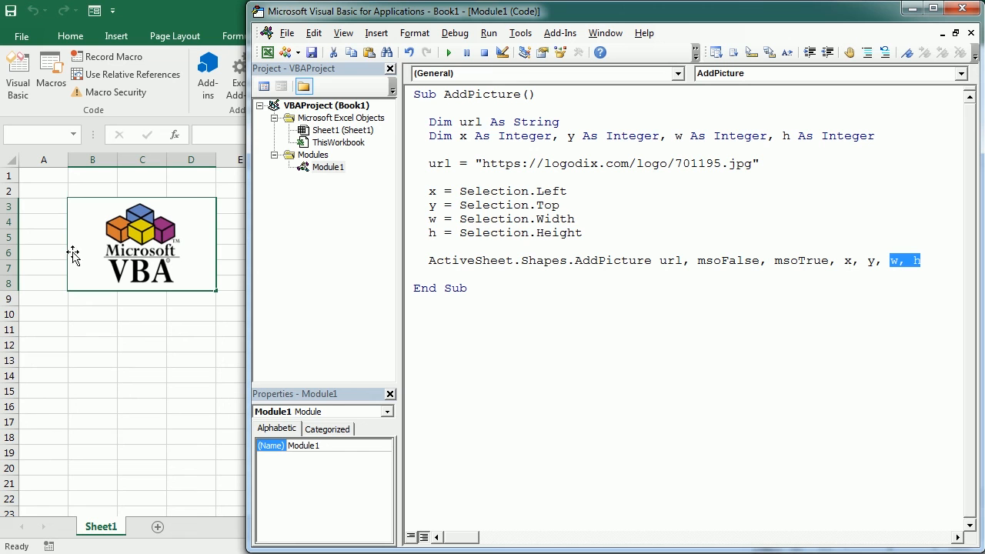
{"action": "mouse_move", "coordinate": [80, 215]}
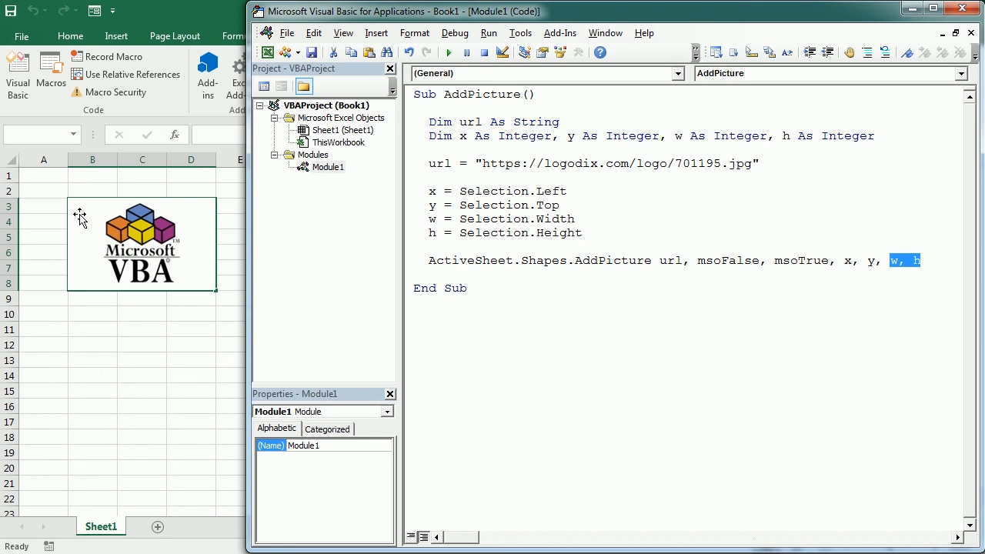